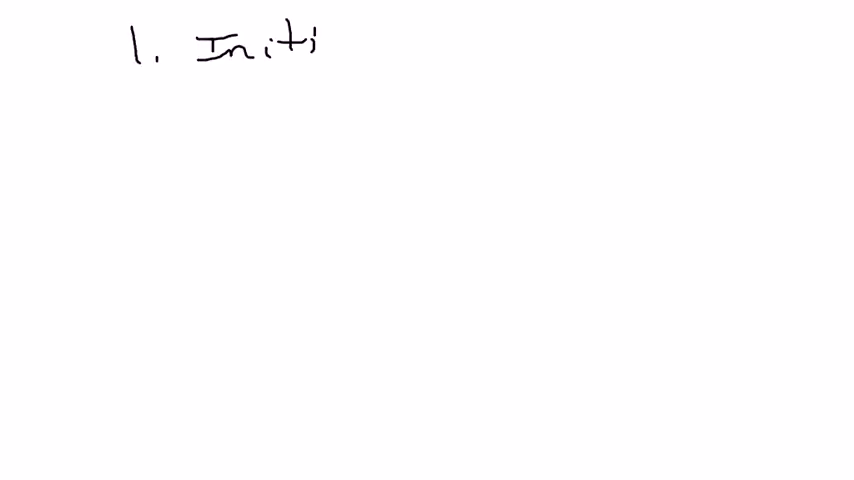
{"action": "type", "text": "Initial Eq"}
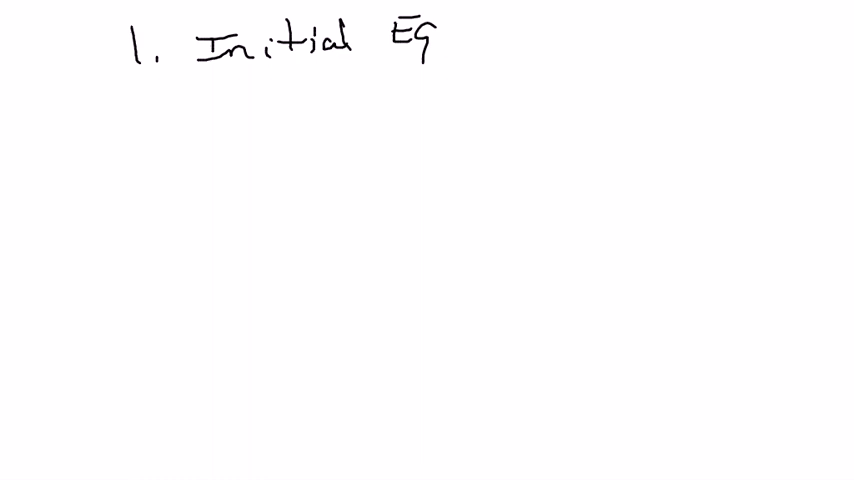
{"action": "type", "text": "uilibrium"}
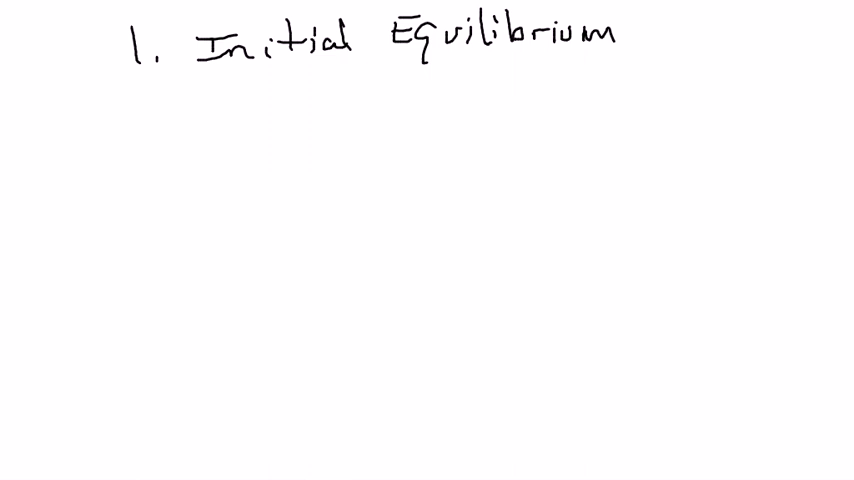
{"action": "type", "text": "2. Change"}
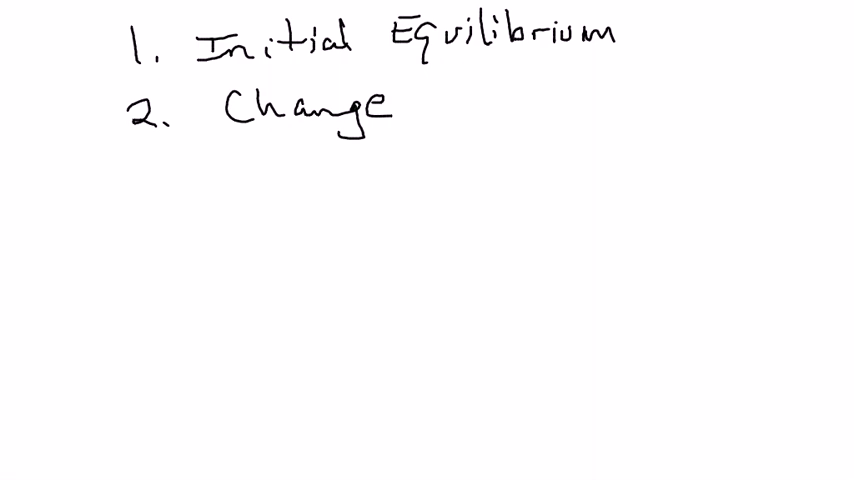
{"action": "type", "text": "3."}
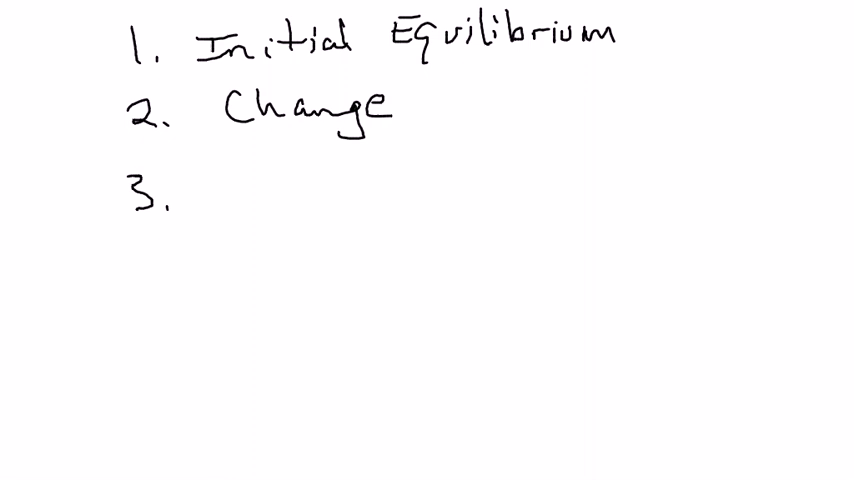
{"action": "type", "text": "Ad"}
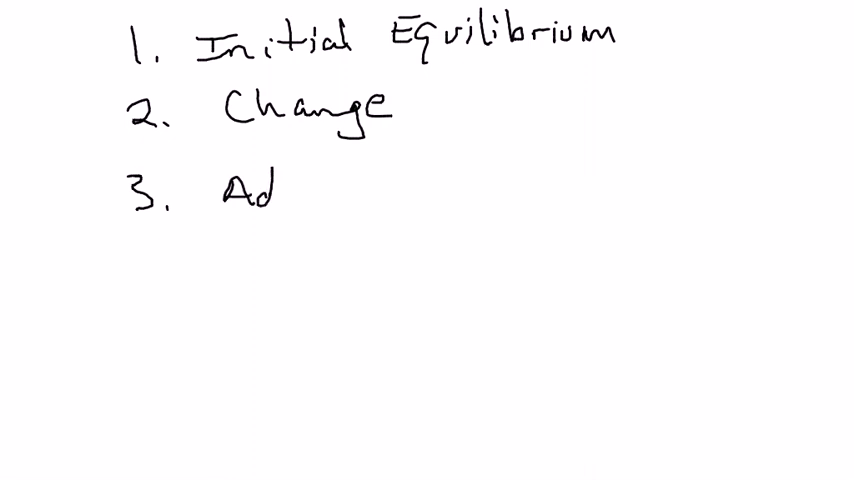
{"action": "type", "text": "just"}
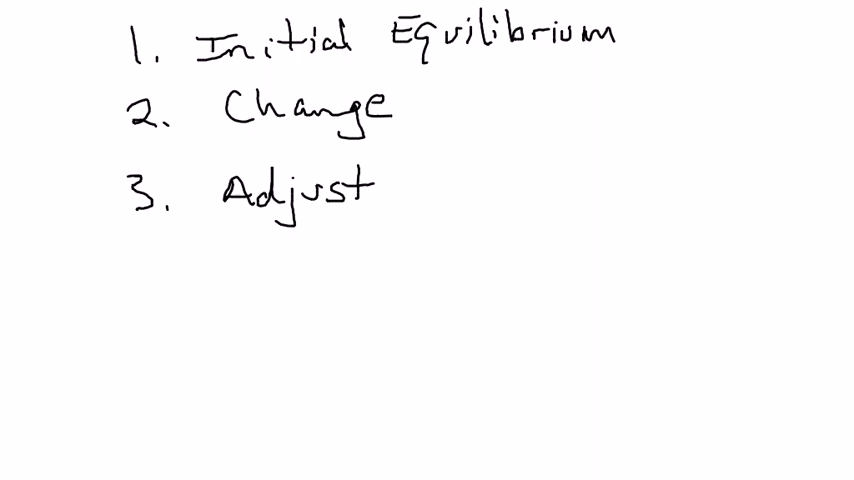
{"action": "type", "text": "4. N"}
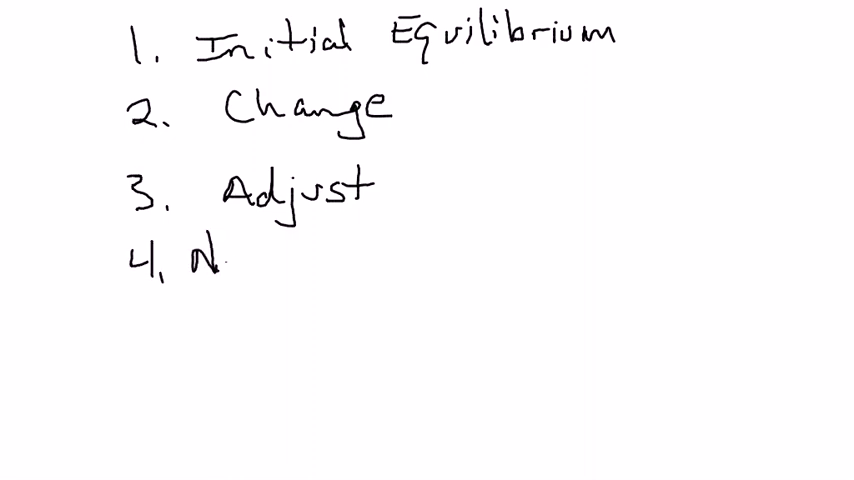